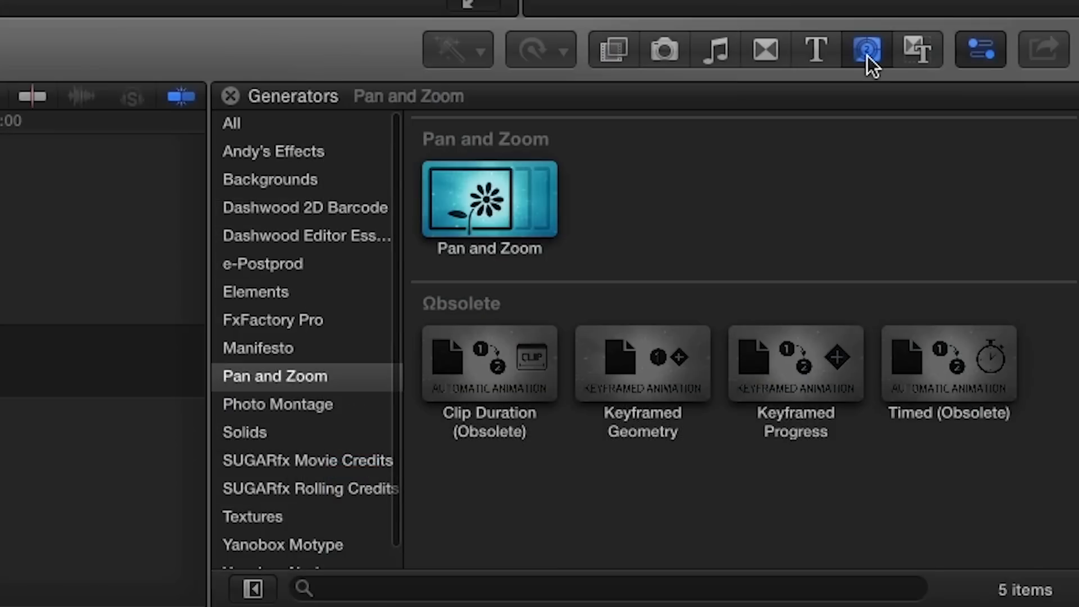
- Show the Pan and Zoom category in the Transitions browser
left_click(760, 50)
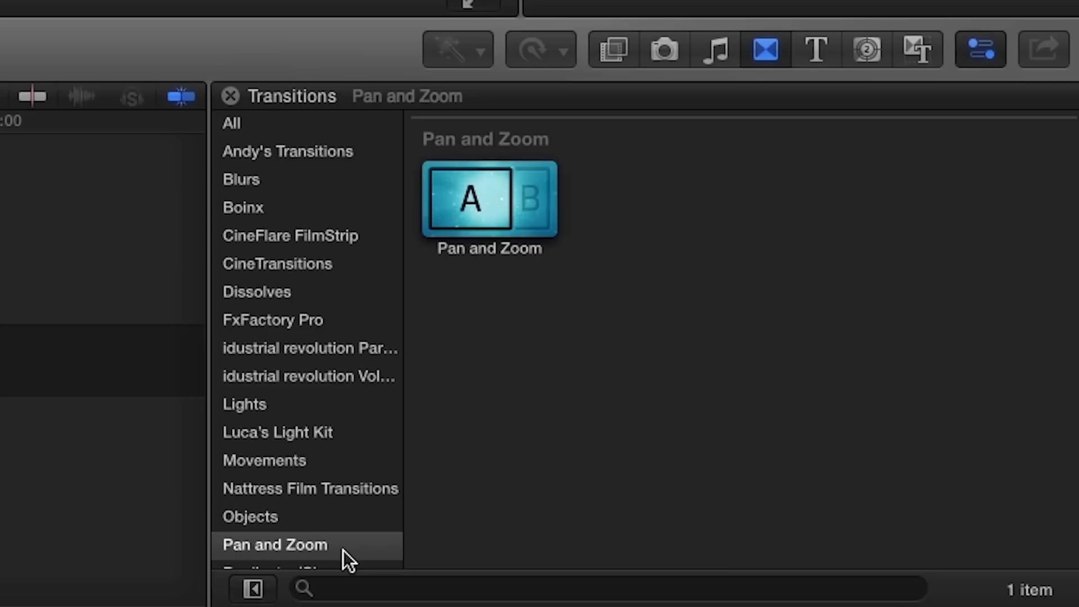
left_click(275, 544)
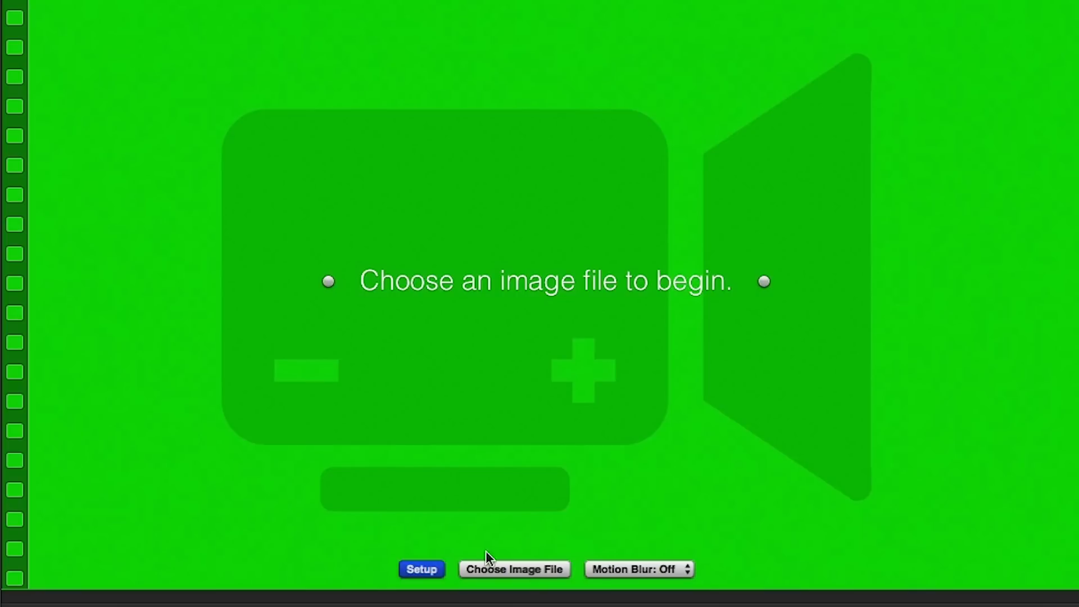
- Load the racing photo IMG_375.png into the Pan and Zoom generator
left_click(512, 569)
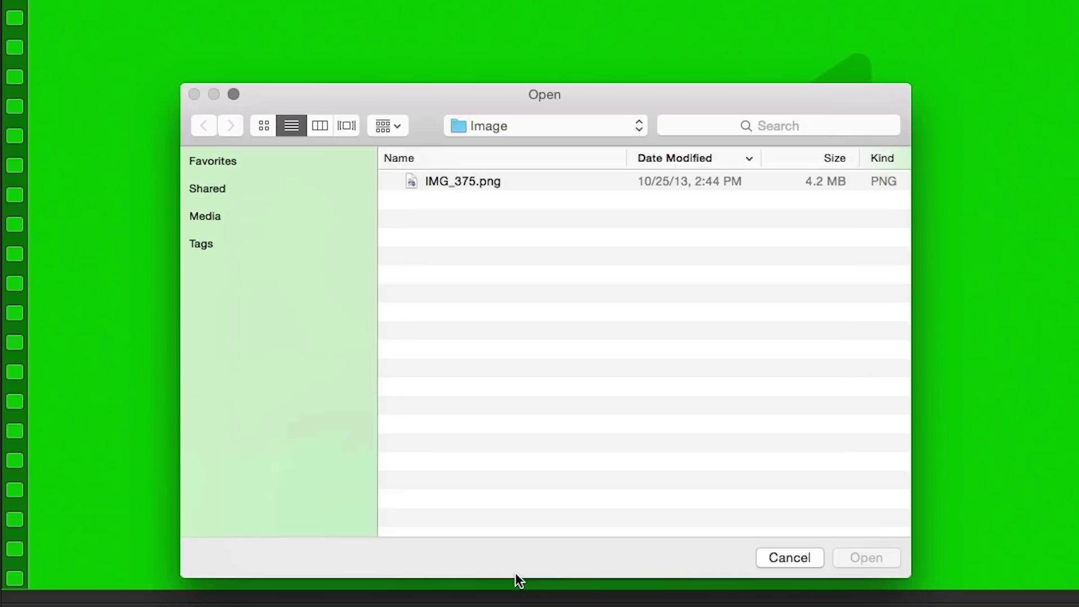
left_click(463, 181)
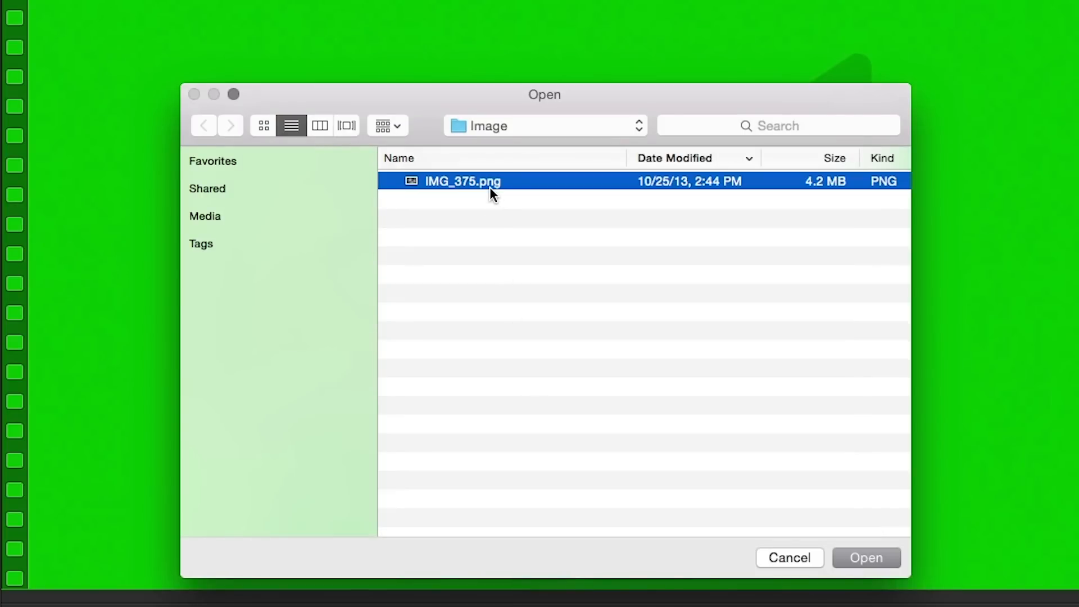
left_click(866, 558)
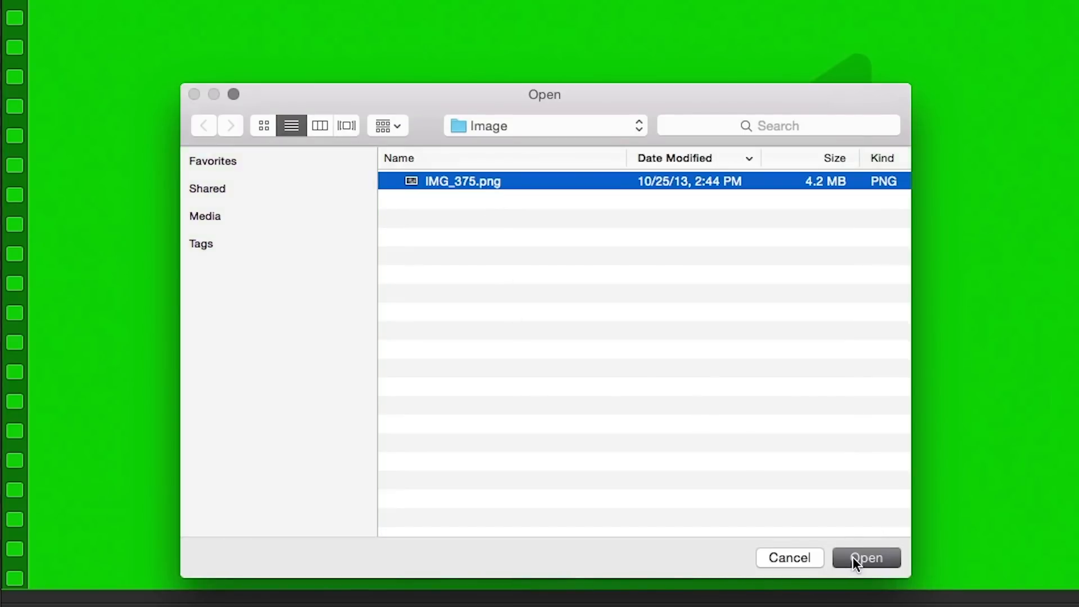
left_click(867, 556)
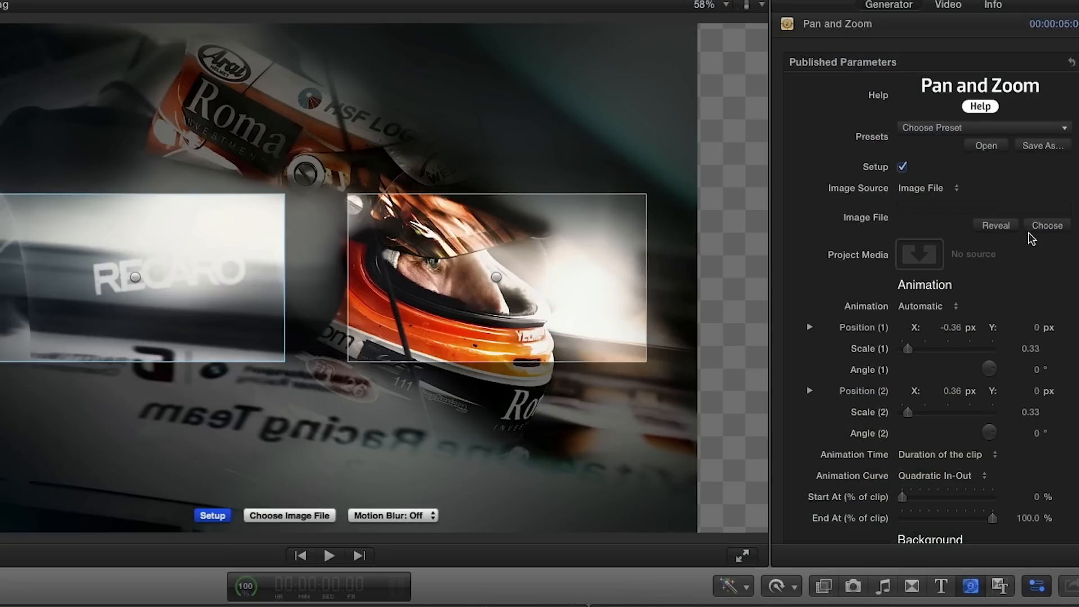
left_click(1046, 224)
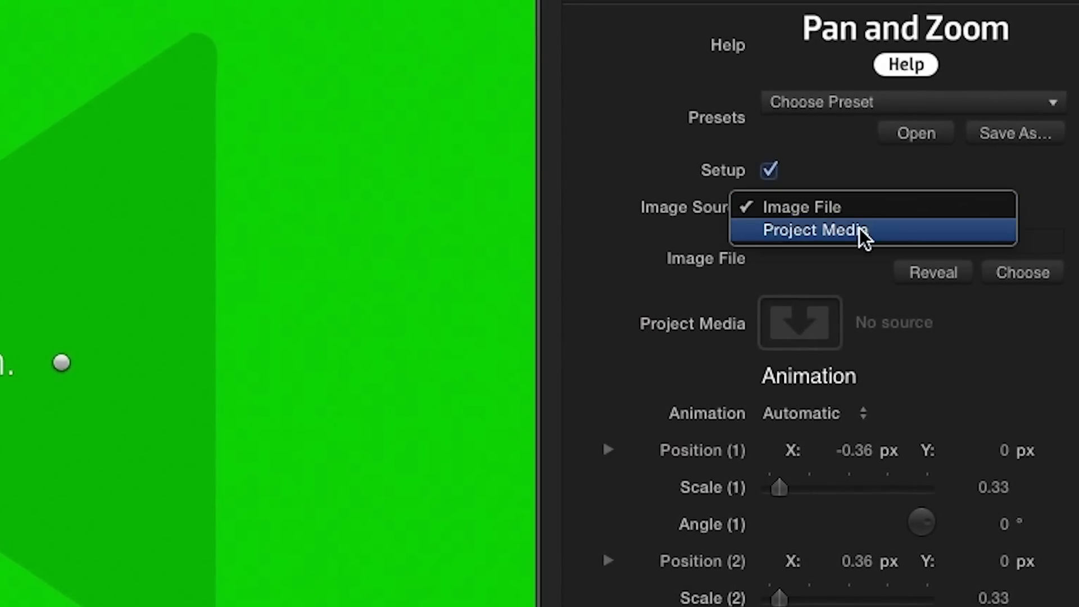
- Switch the generator's Image Source to Project Media and select its image well
left_click(814, 229)
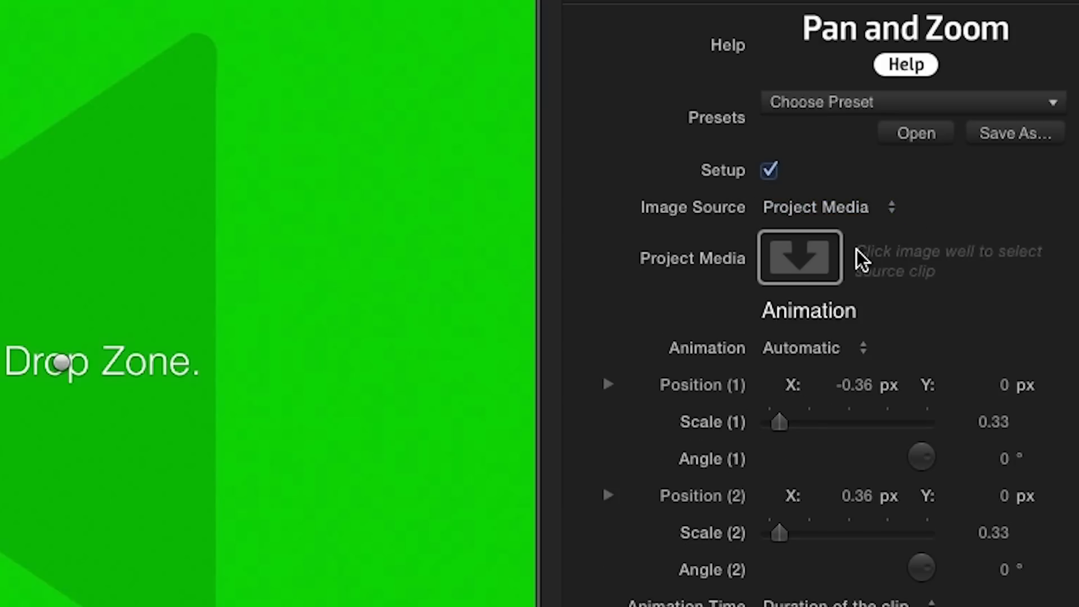
mouse_move(816, 258)
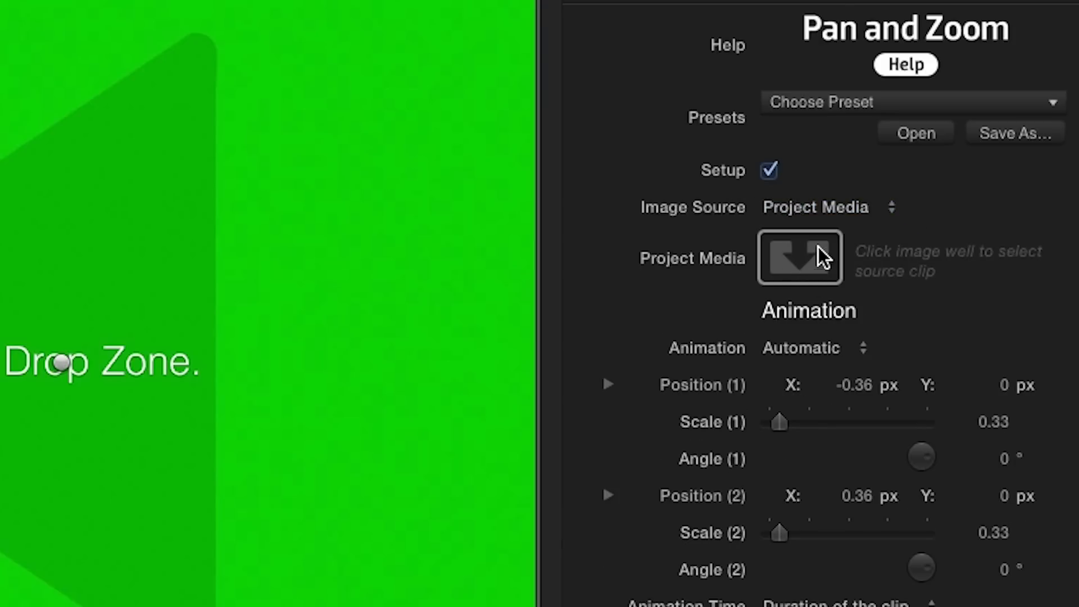
left_click(799, 258)
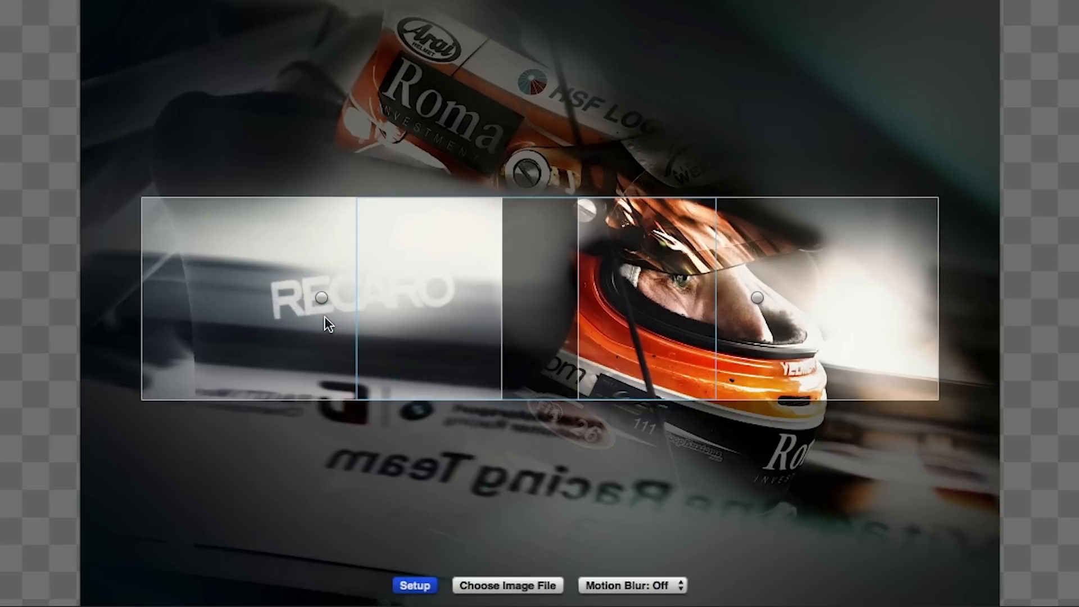
mouse_move(322, 308)
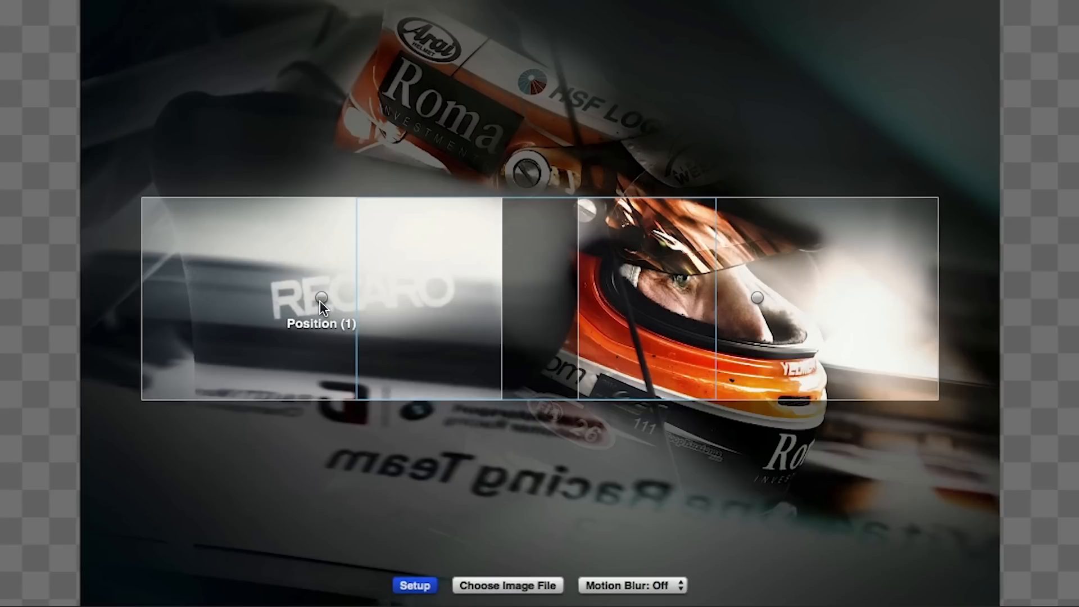
mouse_move(346, 362)
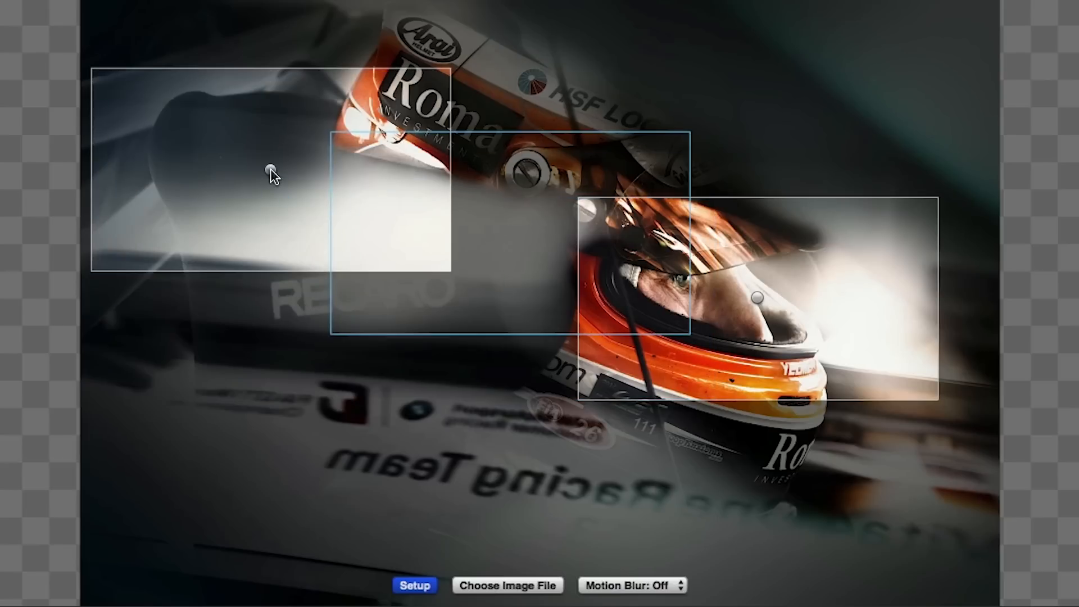
- Drag the Position (1) start frame up and left over the racing photo
left_click_drag(269, 174, 460, 163)
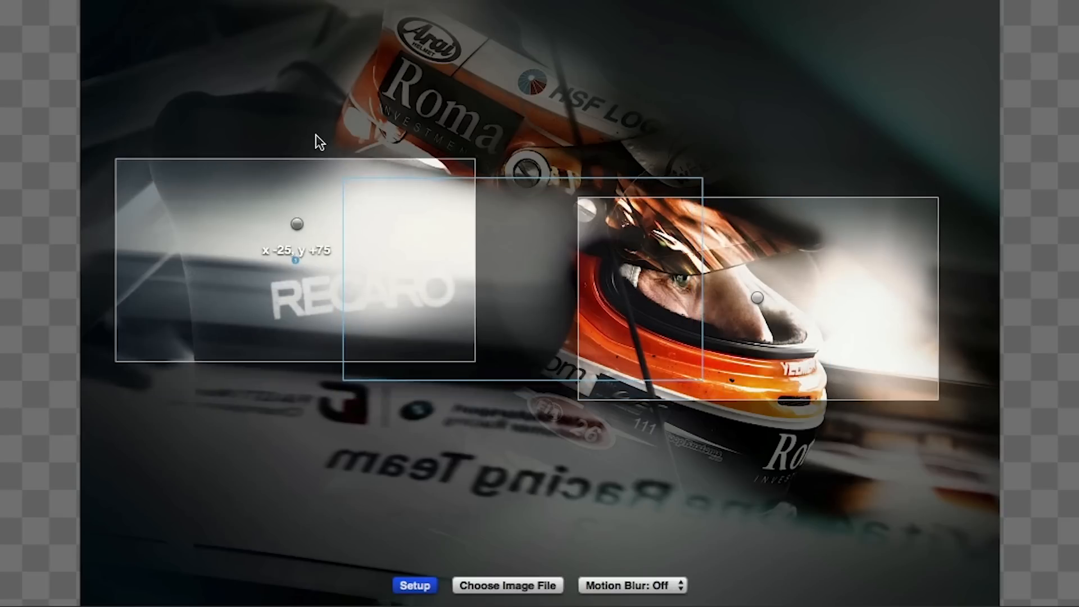
left_click_drag(298, 224, 288, 163)
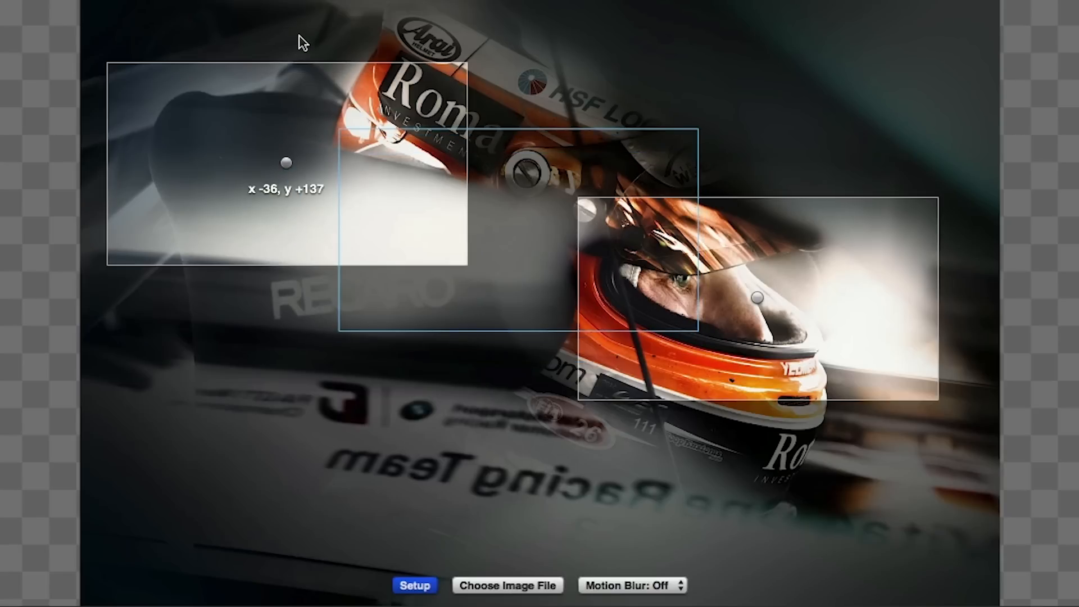
left_click_drag(289, 162, 285, 293)
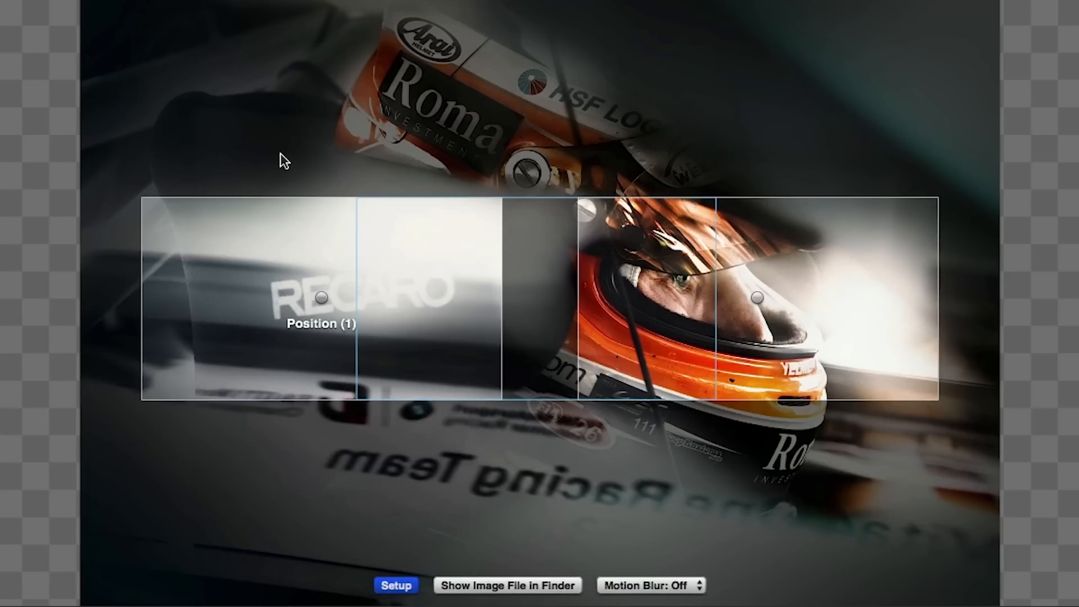
- Time the animation by clip duration, starting at 10% and ending at 92.63%
left_click(397, 585)
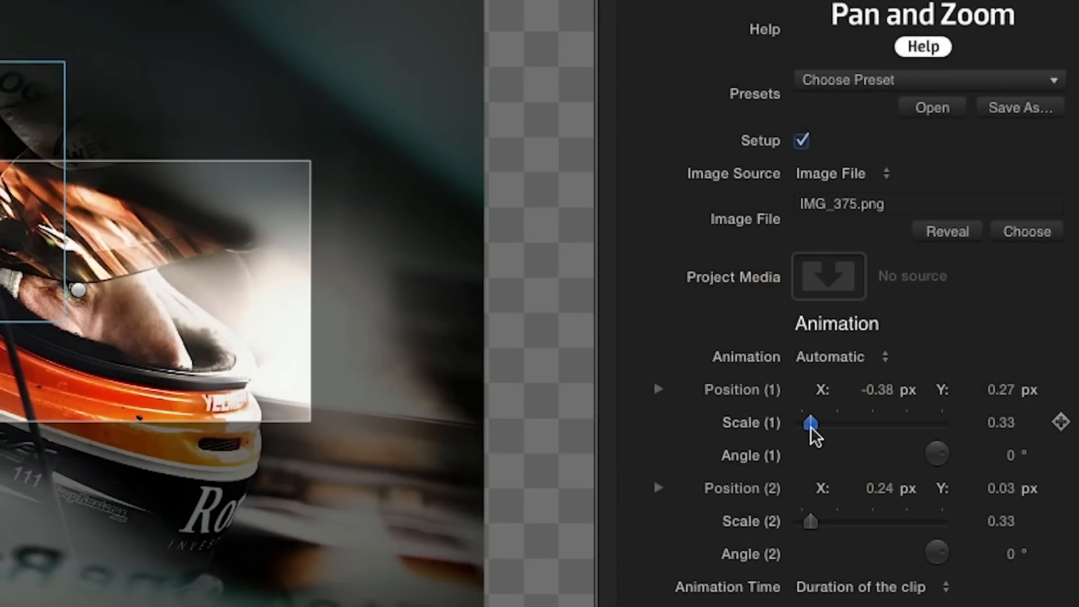
left_click_drag(810, 424, 815, 424)
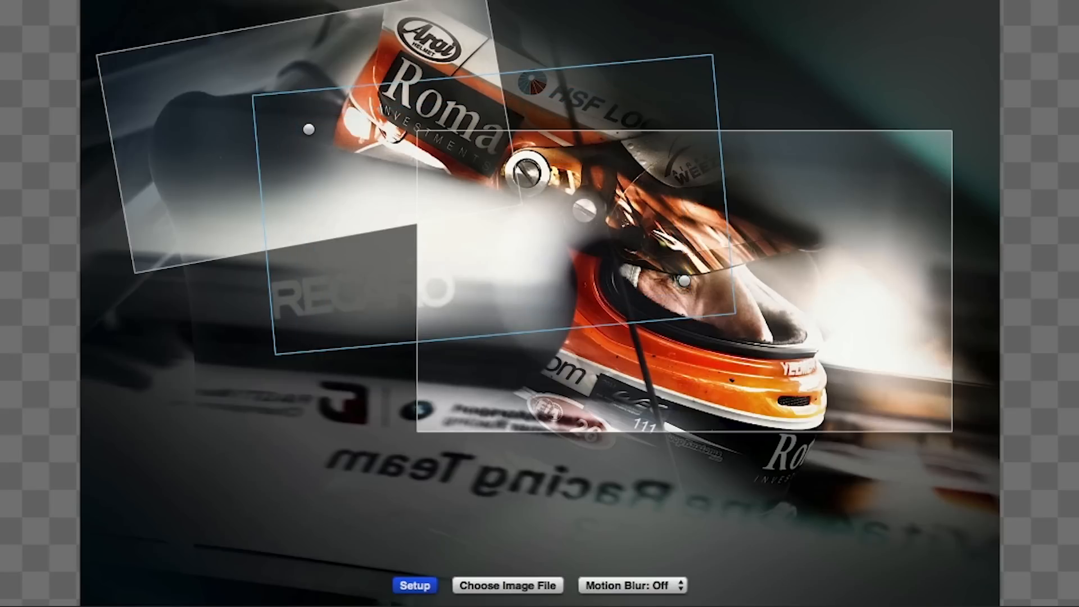
left_click(416, 585)
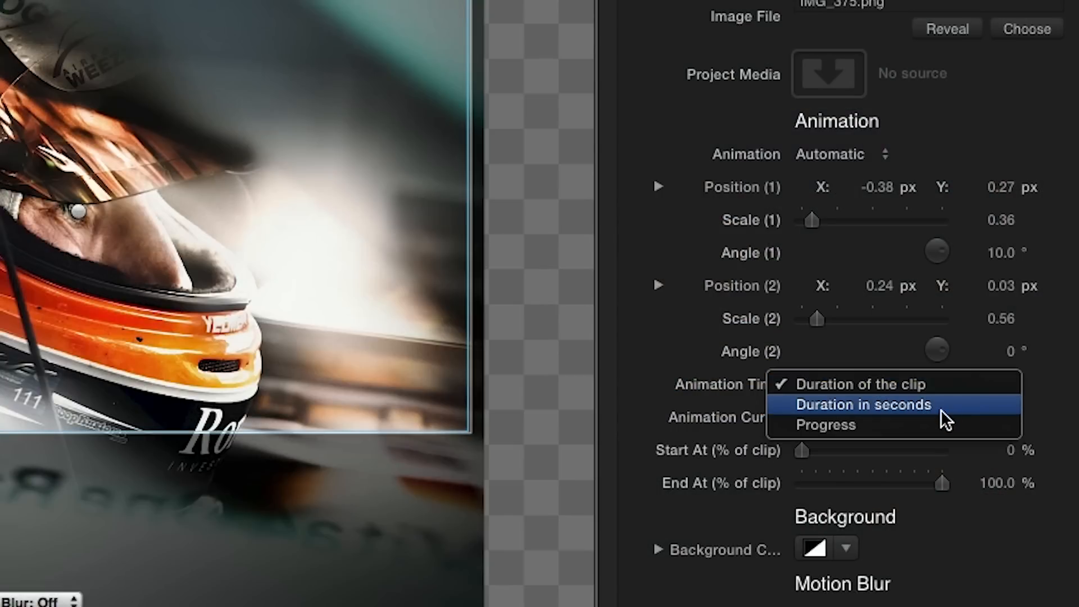
left_click(863, 405)
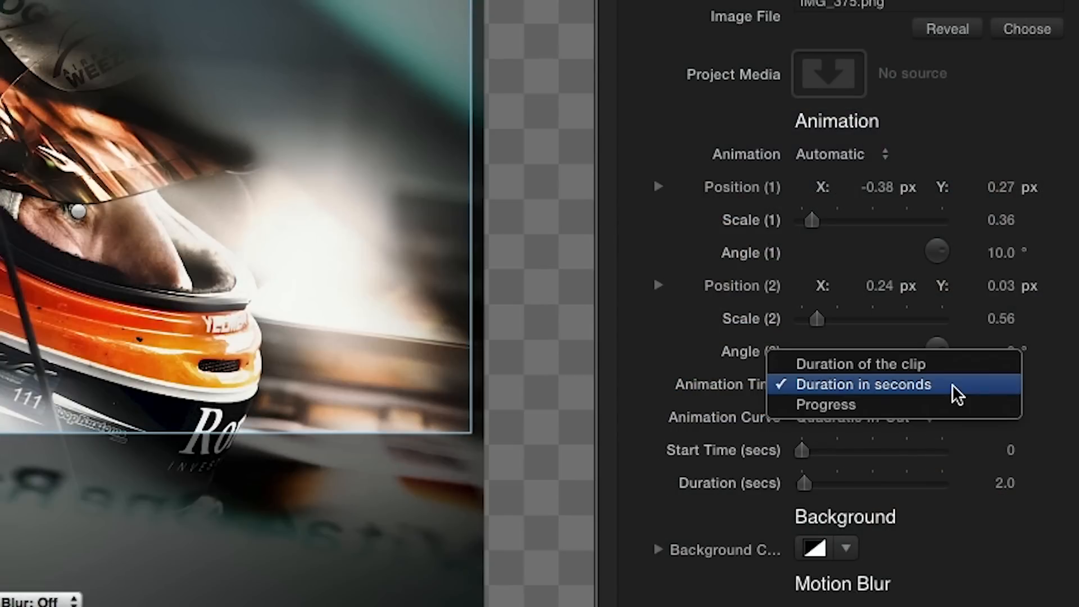
left_click(825, 405)
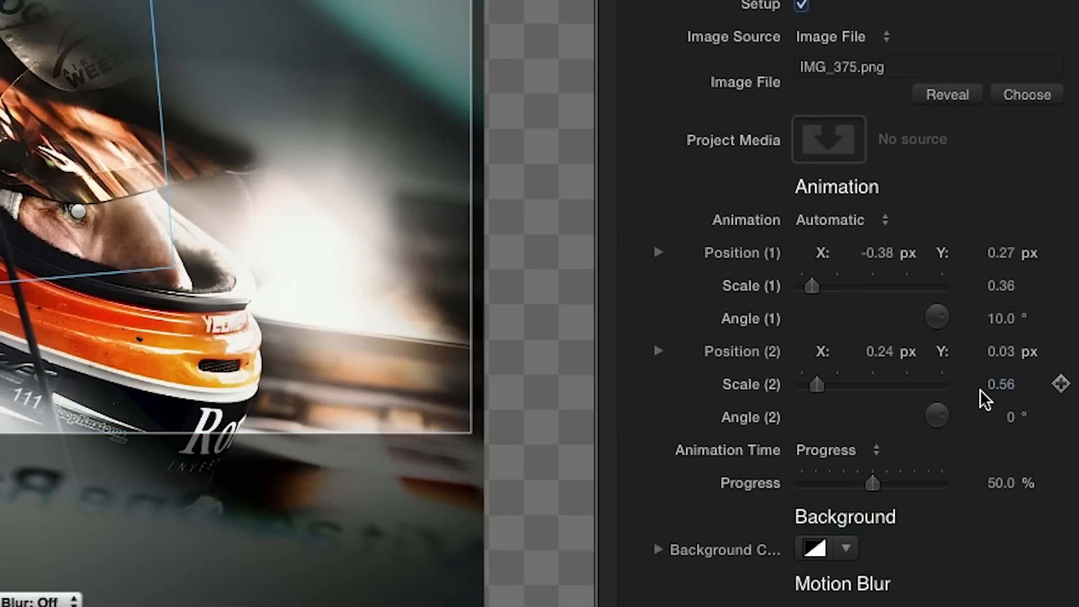
left_click(832, 449)
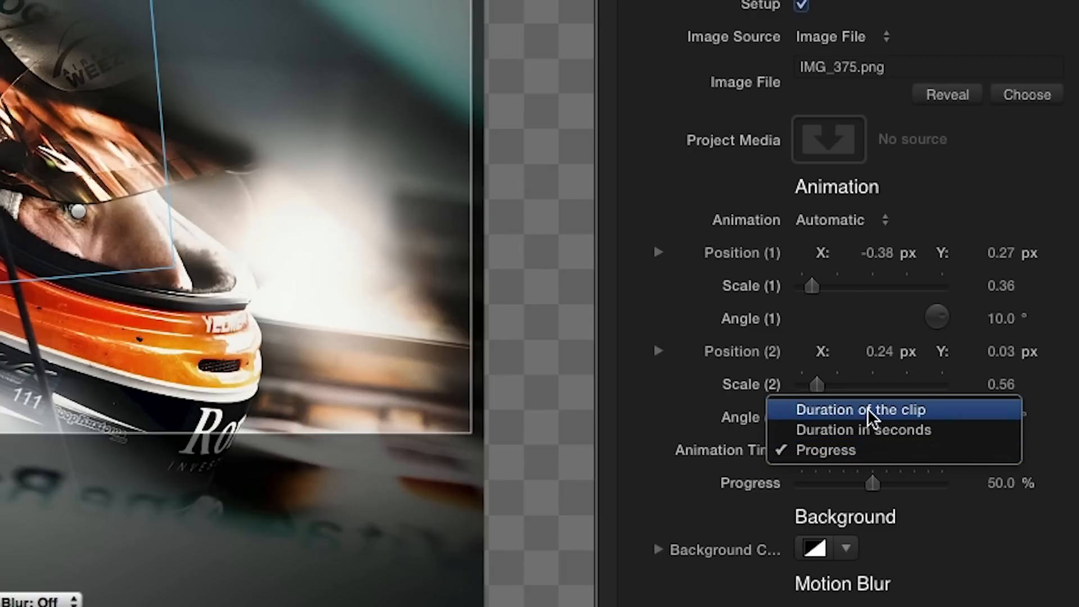
left_click(861, 409)
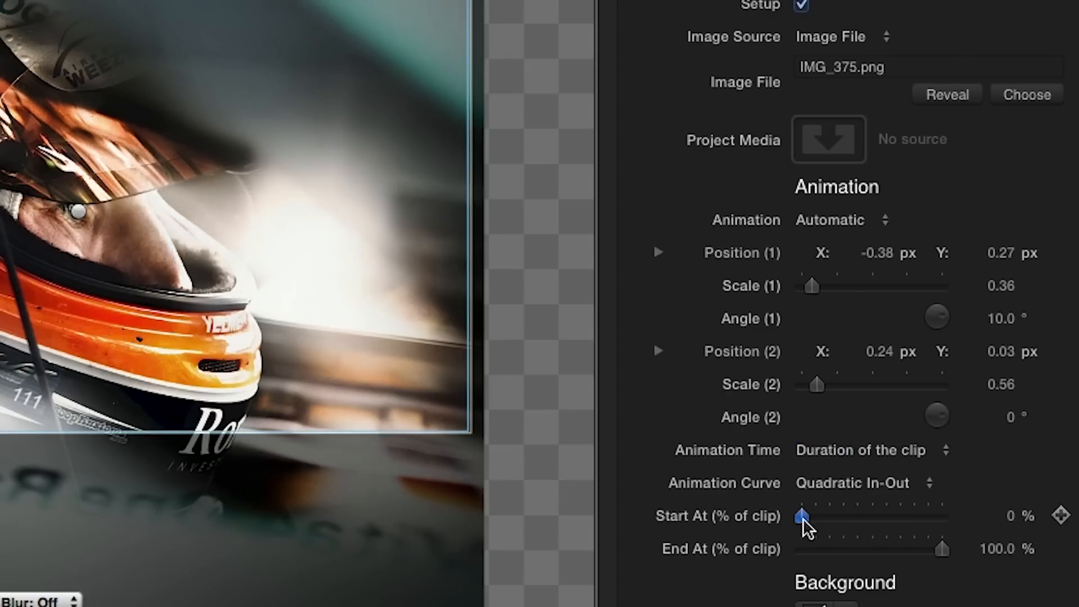
left_click_drag(803, 517, 816, 517)
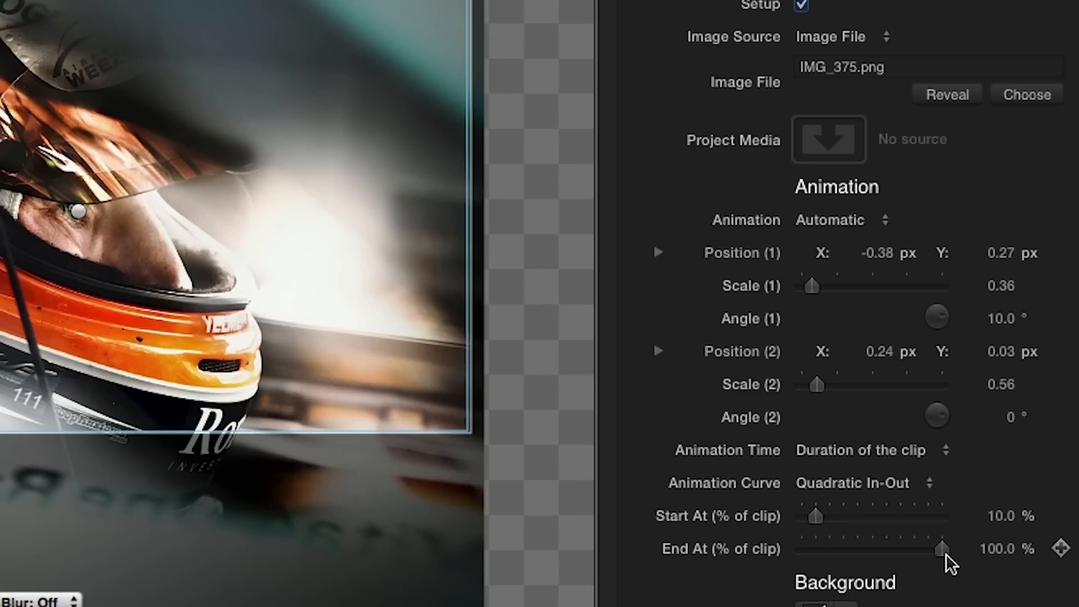
left_click_drag(943, 549, 931, 549)
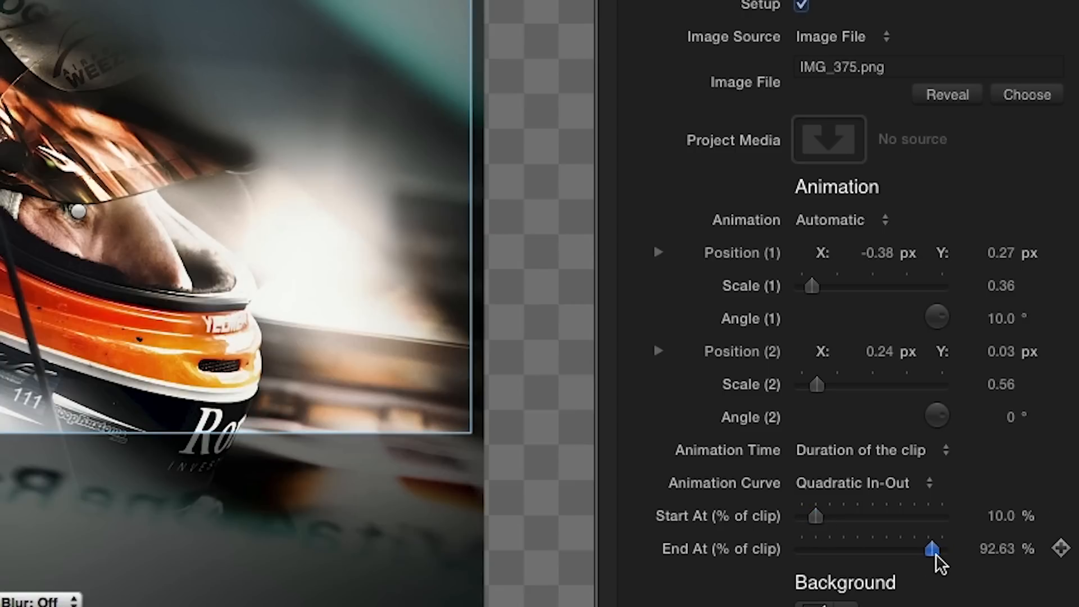
left_click(790, 254)
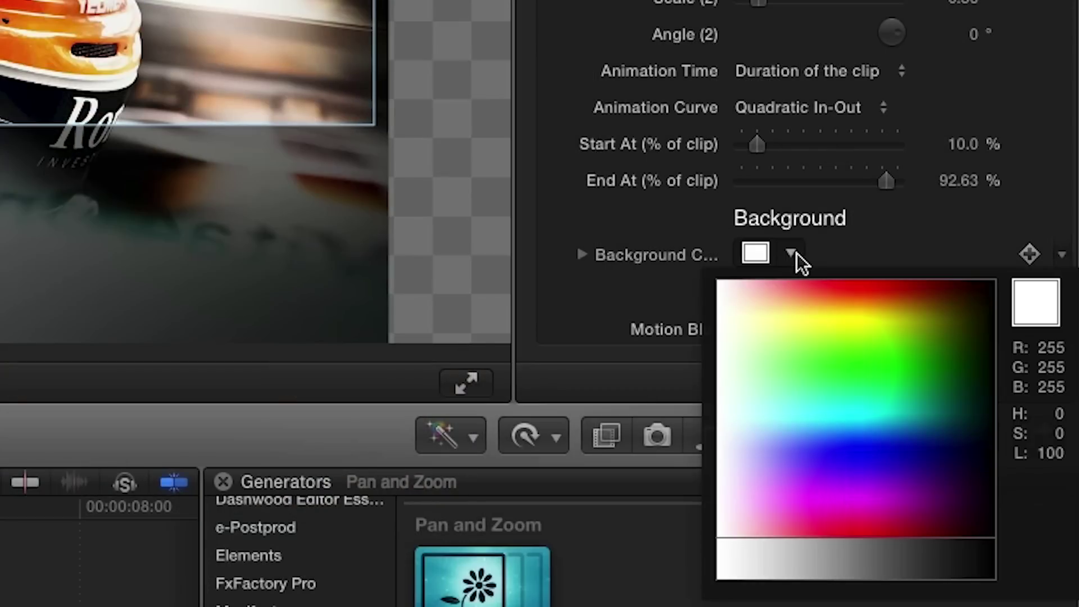
left_click(944, 387)
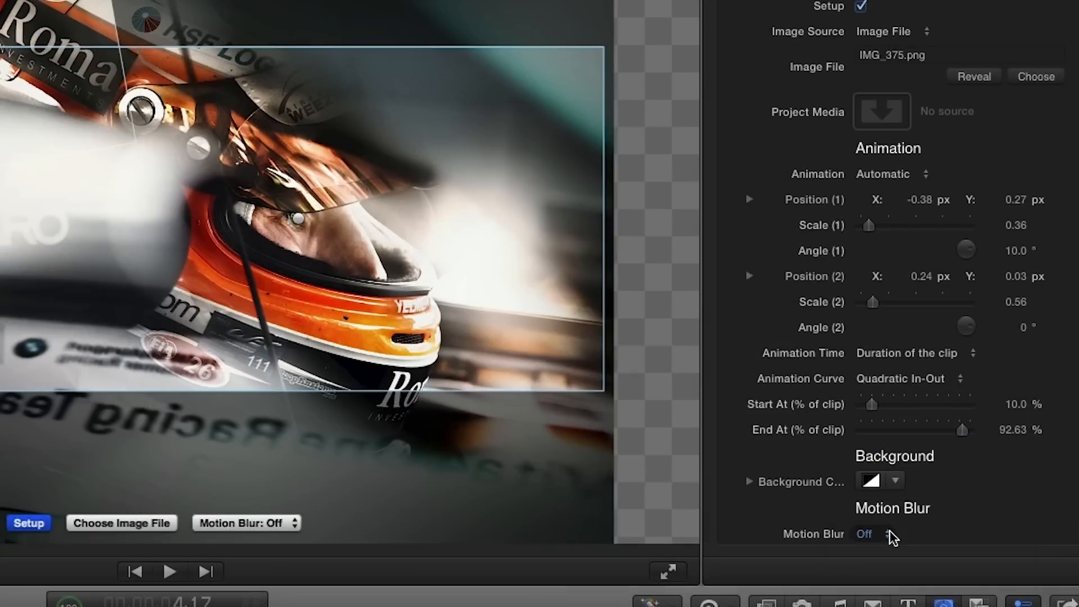
left_click(888, 534)
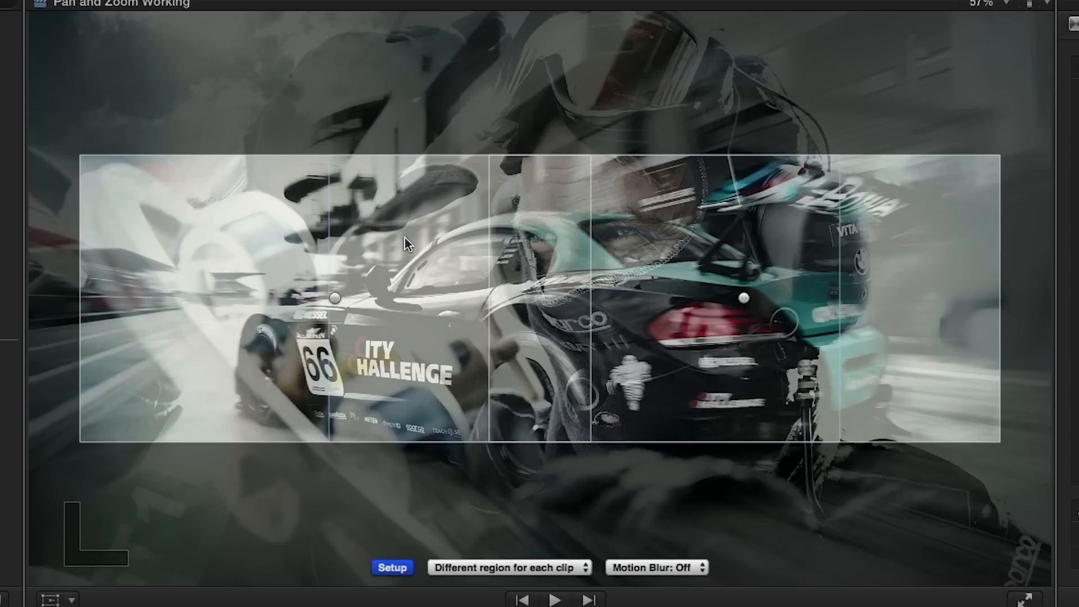
mouse_move(740, 227)
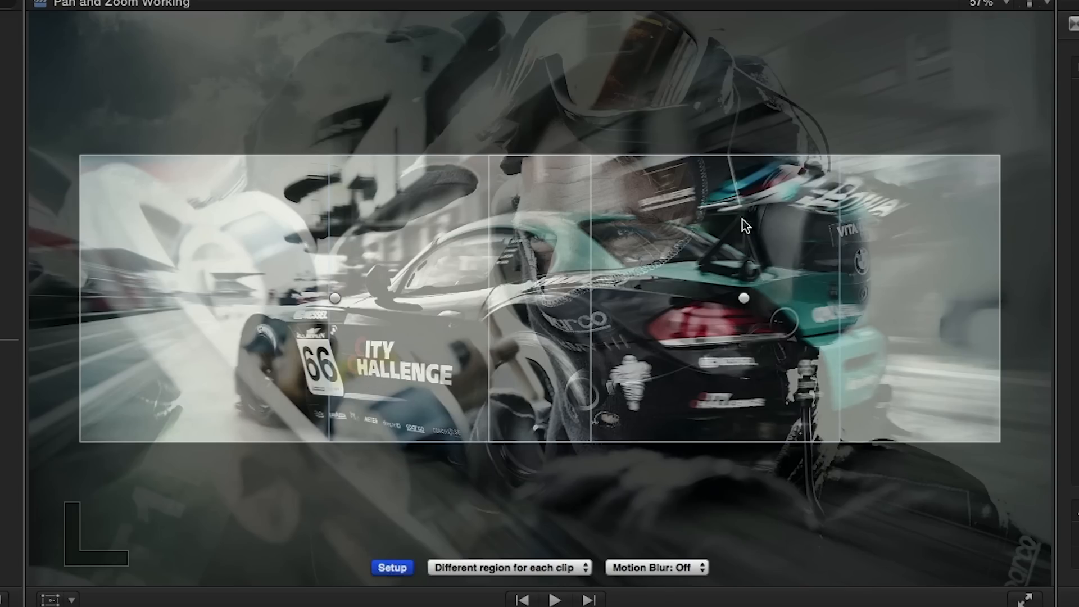
- Select the Pan and Zoom transition between the two racing clips
left_click(506, 567)
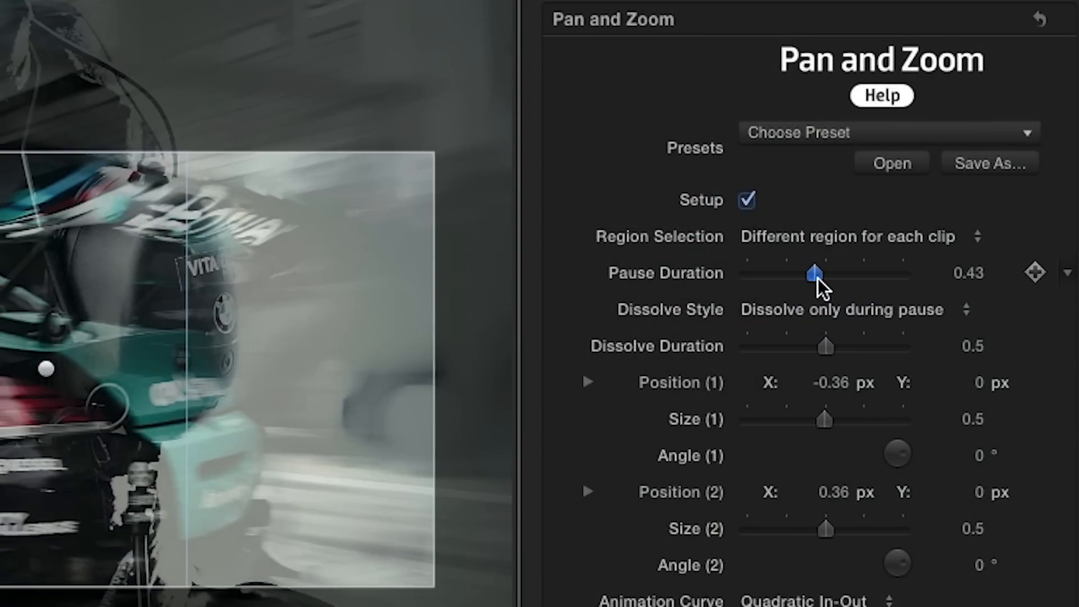
- Set pause 0.5, dissolve only during pause at 0.58, and Low motion blur
left_click_drag(816, 274, 827, 274)
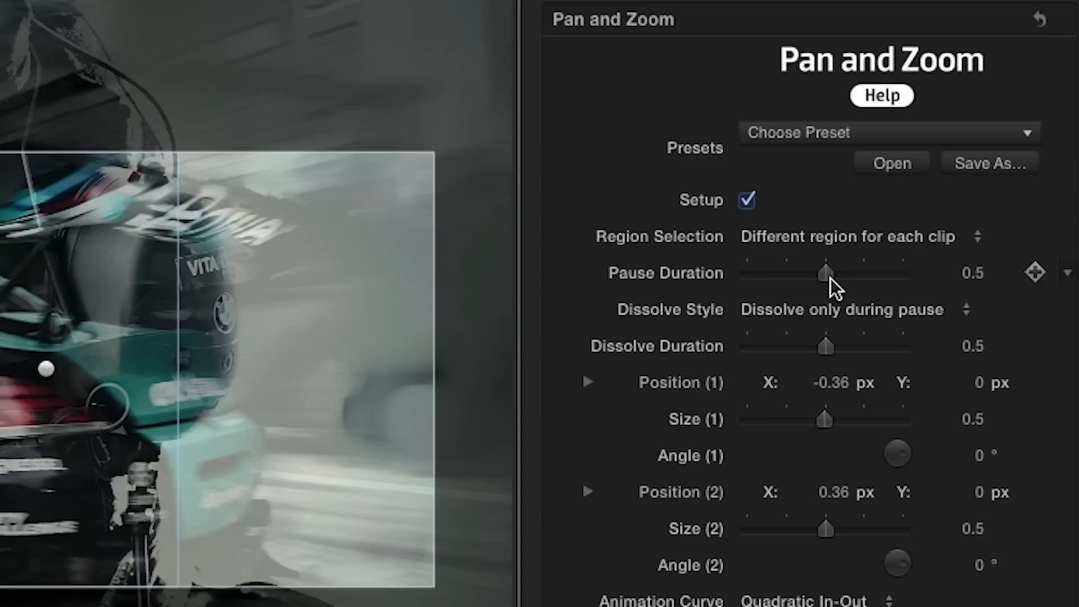
left_click(842, 310)
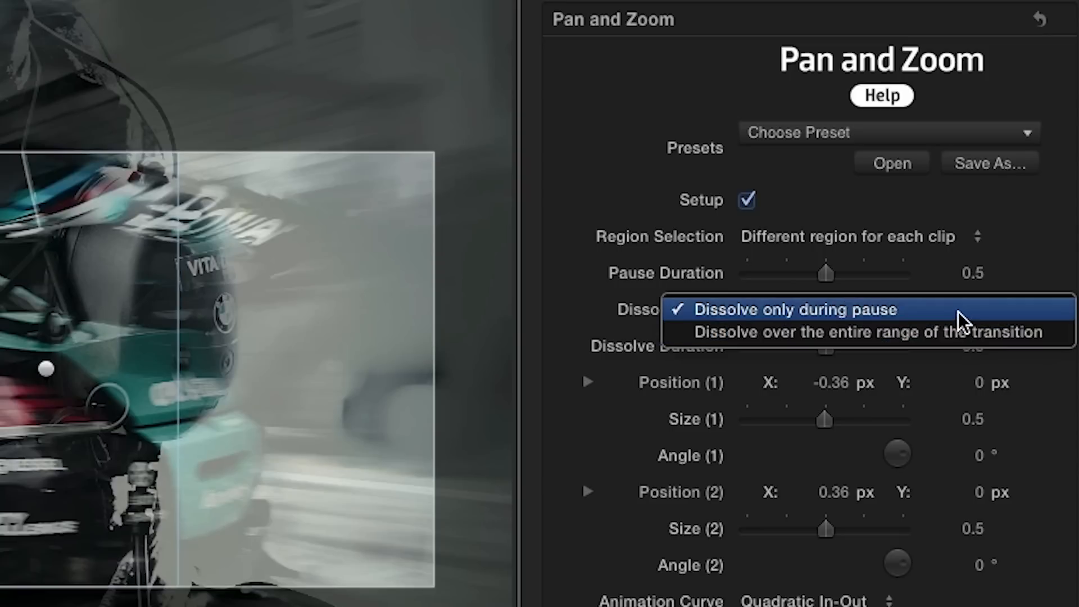
left_click(796, 309)
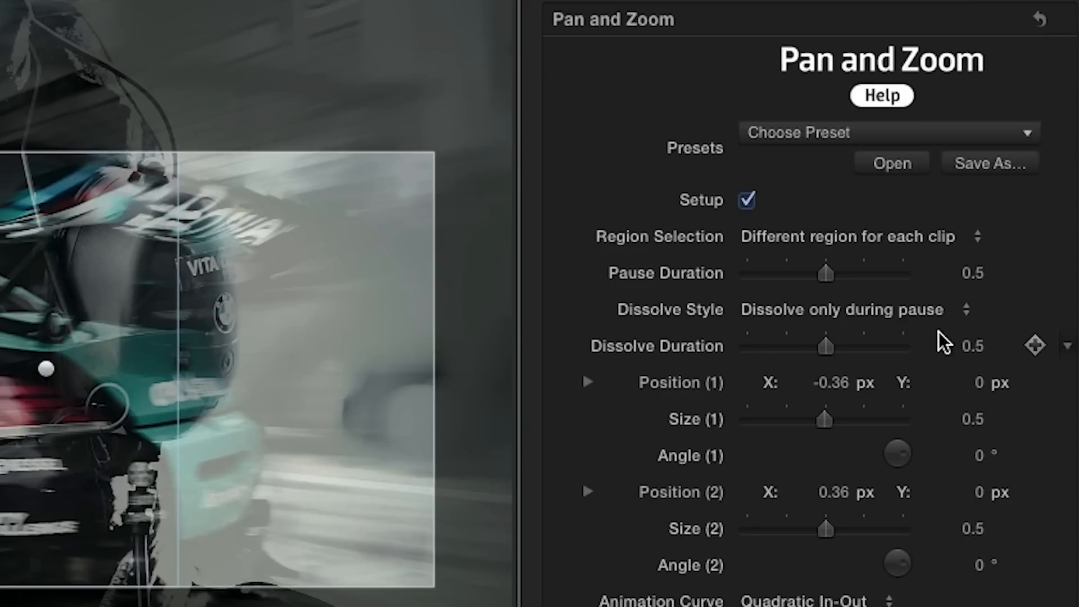
left_click_drag(825, 345, 829, 346)
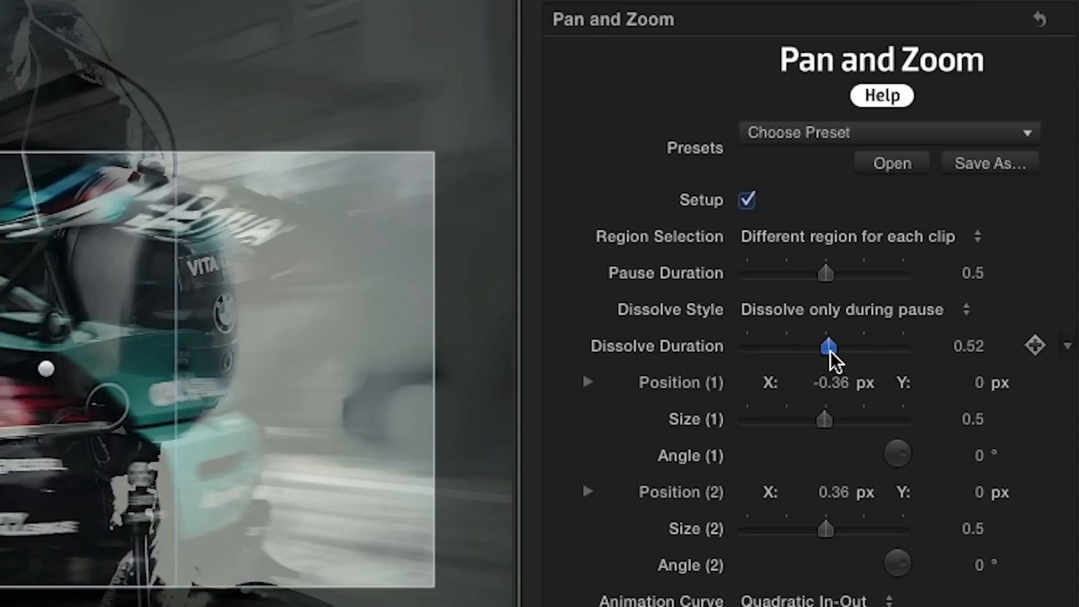
left_click_drag(828, 346, 837, 346)
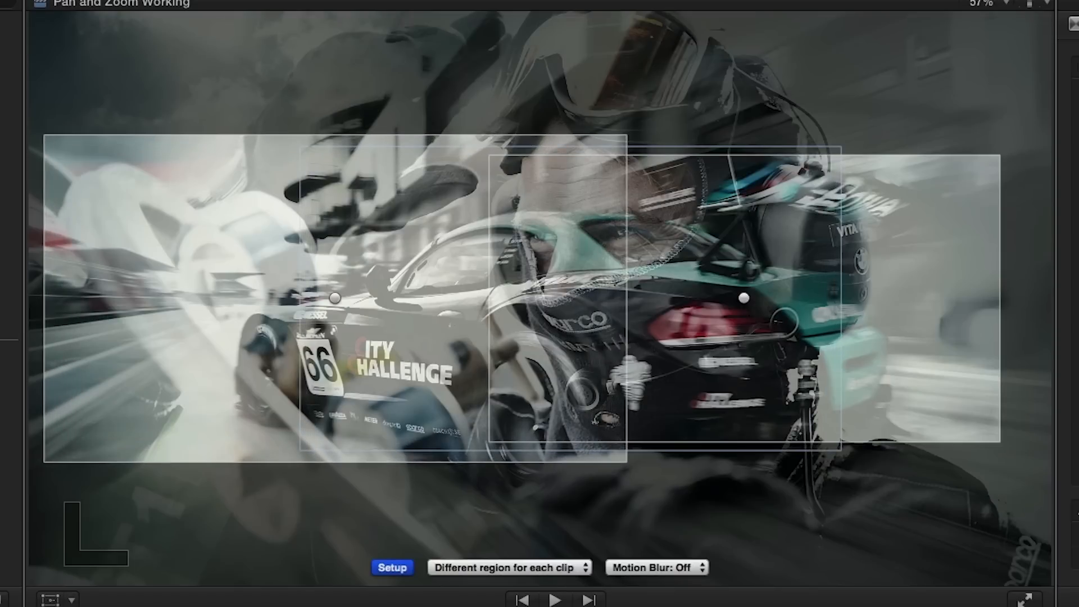
left_click(660, 567)
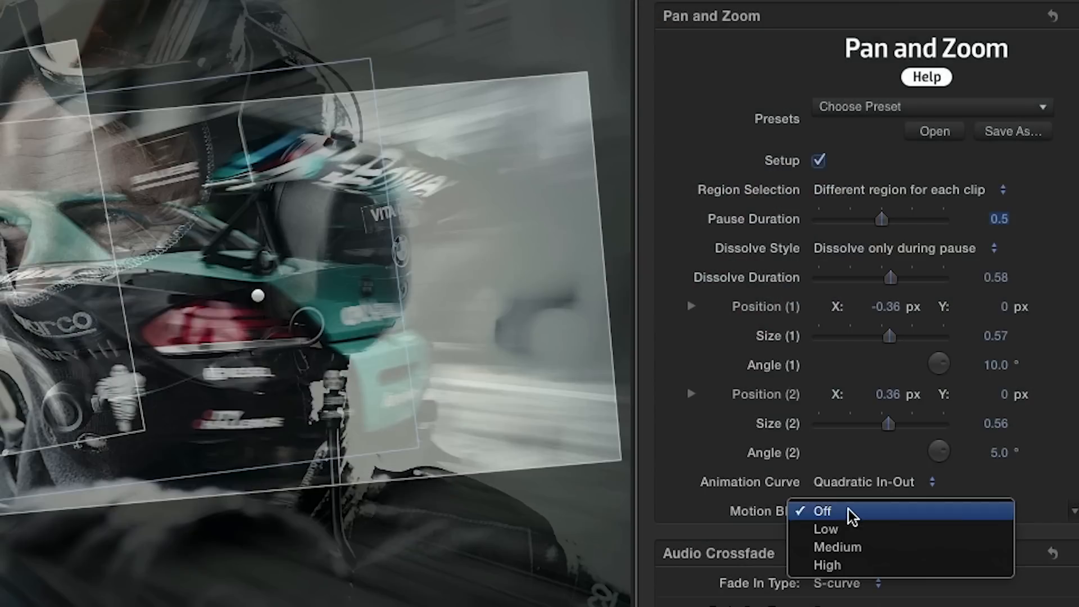
left_click(825, 529)
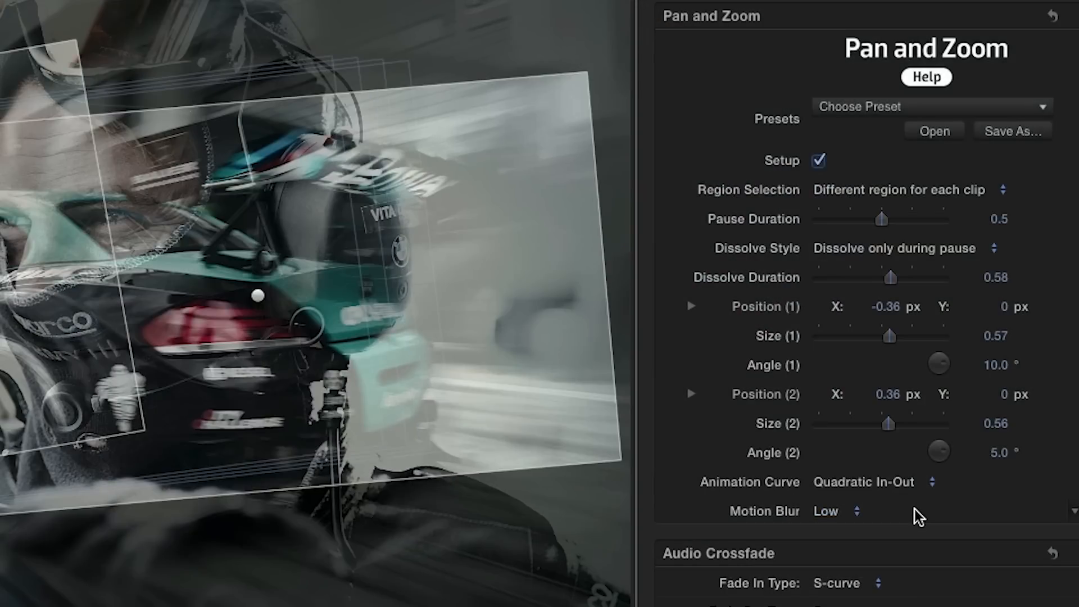